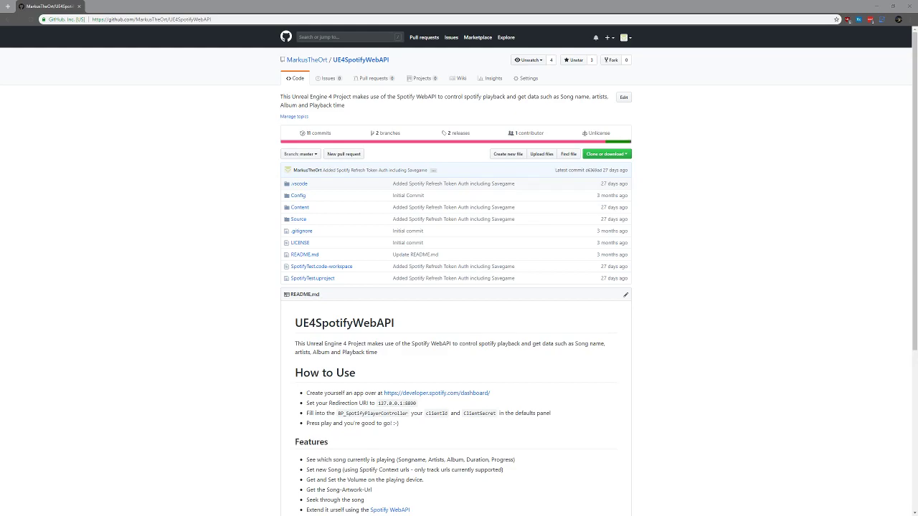
mouse_move(287, 242)
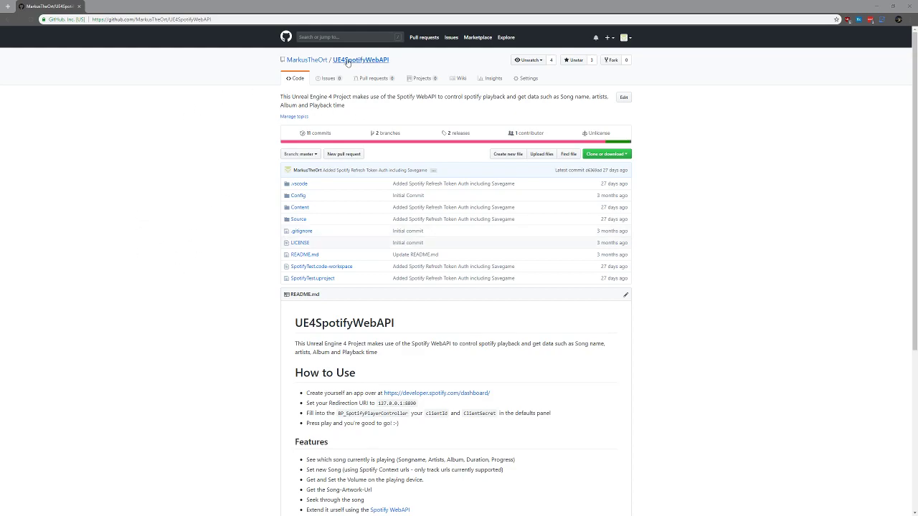
mouse_move(614, 141)
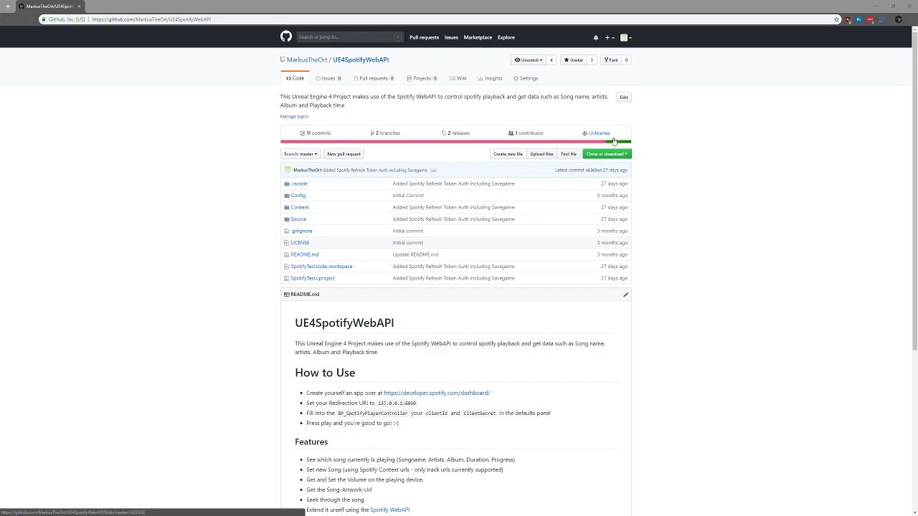
mouse_move(696, 140)
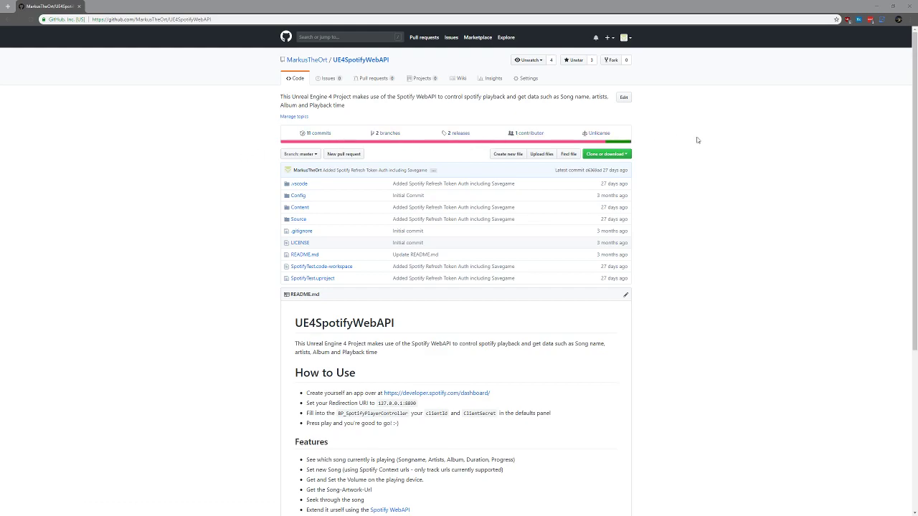
- Download the UE4SpotifyWebAPI repository from GitHub as a ZIP archive
click(605, 153)
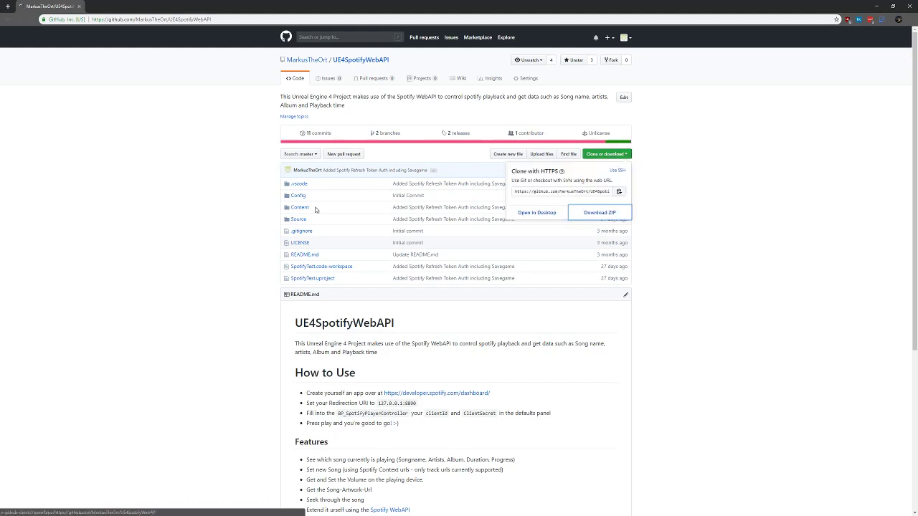
click(599, 212)
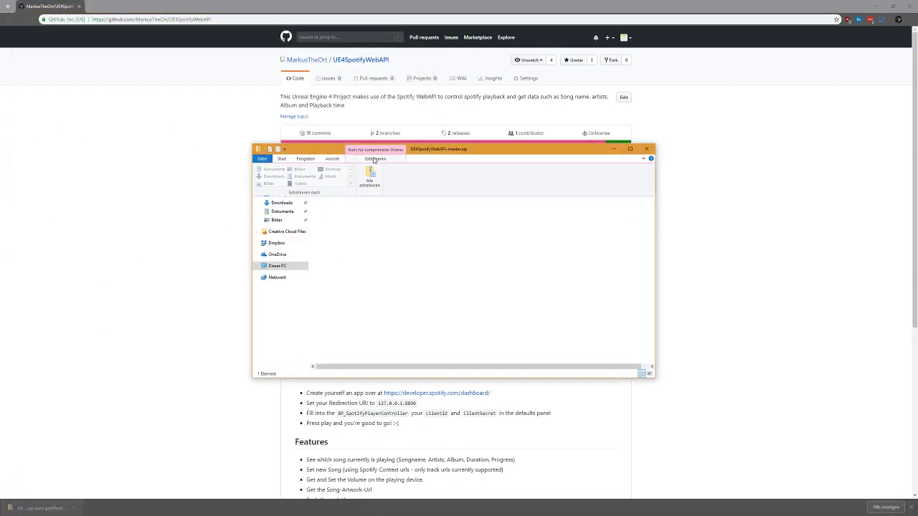
- Open UE4SpotifyWebAPI-master in the archive and launch SpotifyTest.uproject
click(370, 178)
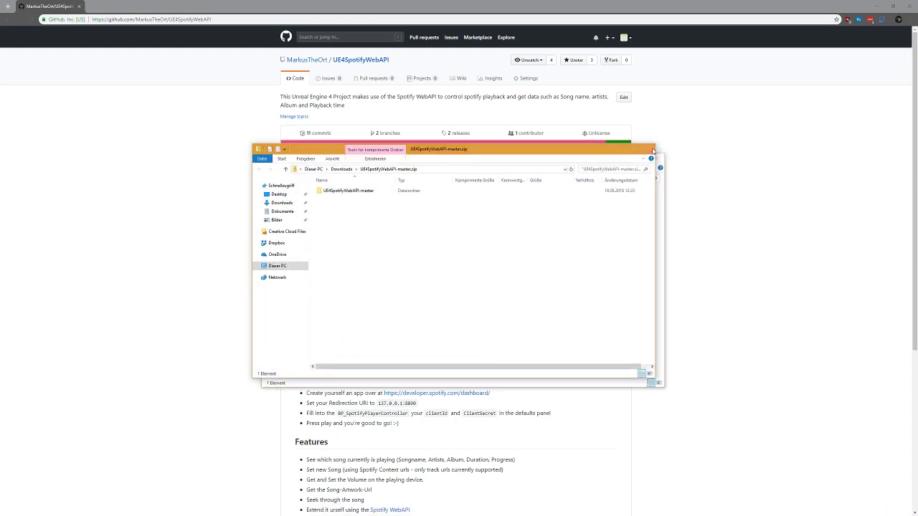
double_click(347, 189)
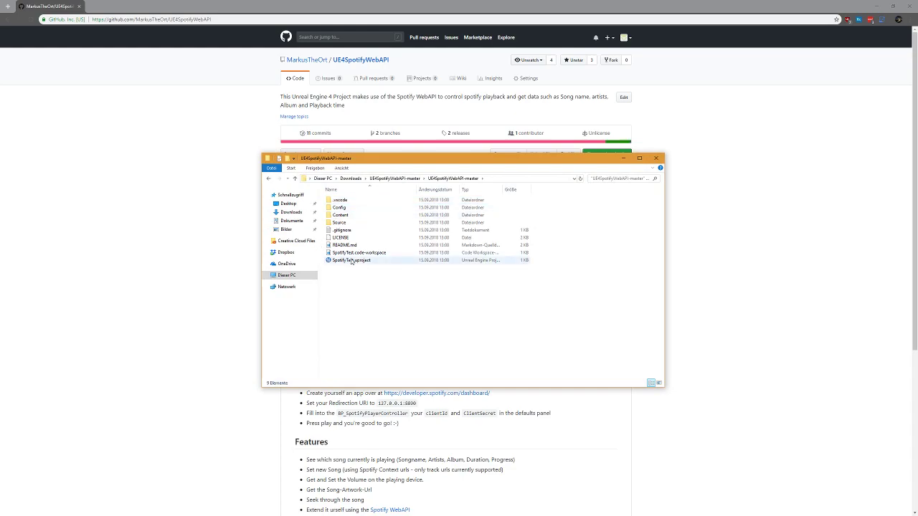
click(352, 261)
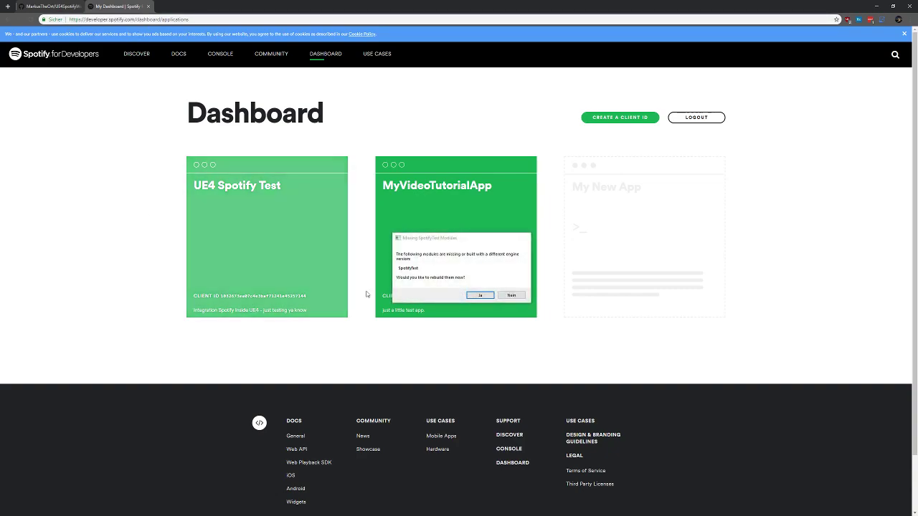
- Agree to rebuild the missing SpotifyAPI module and dismiss the Create an App form
click(479, 296)
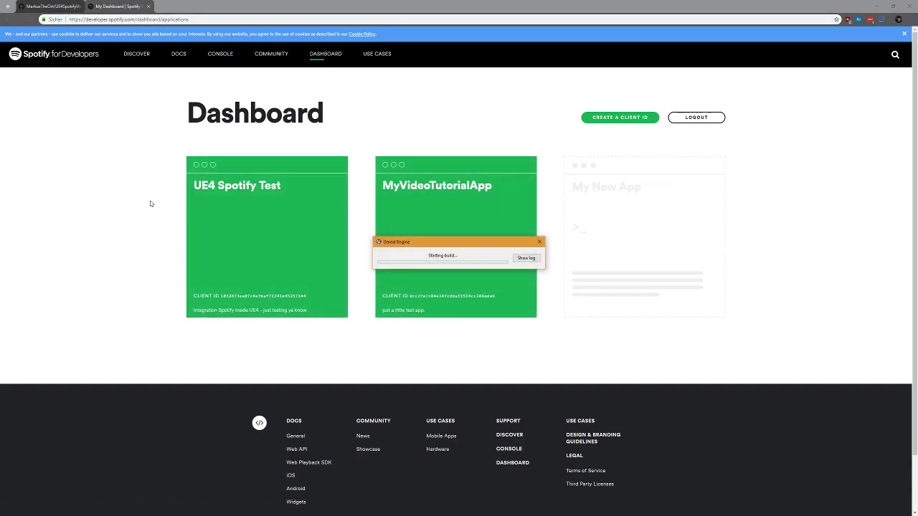
mouse_move(444, 234)
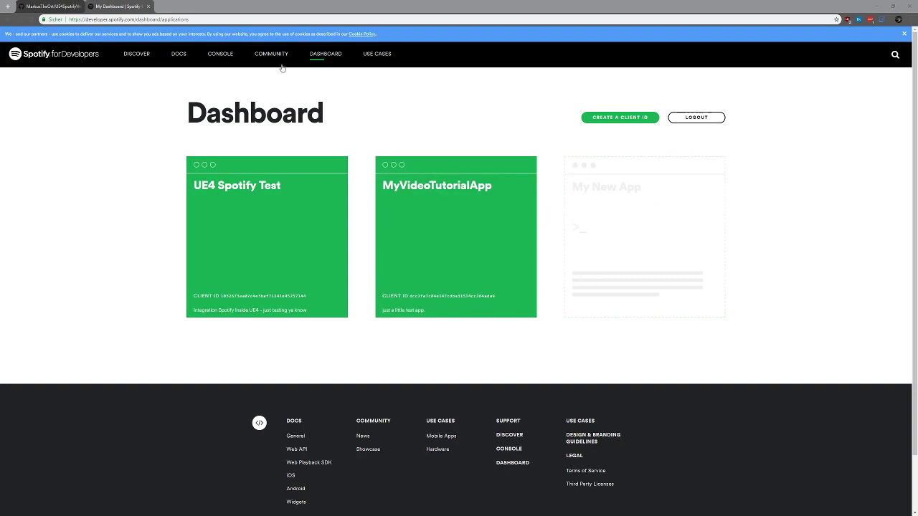
mouse_move(643, 237)
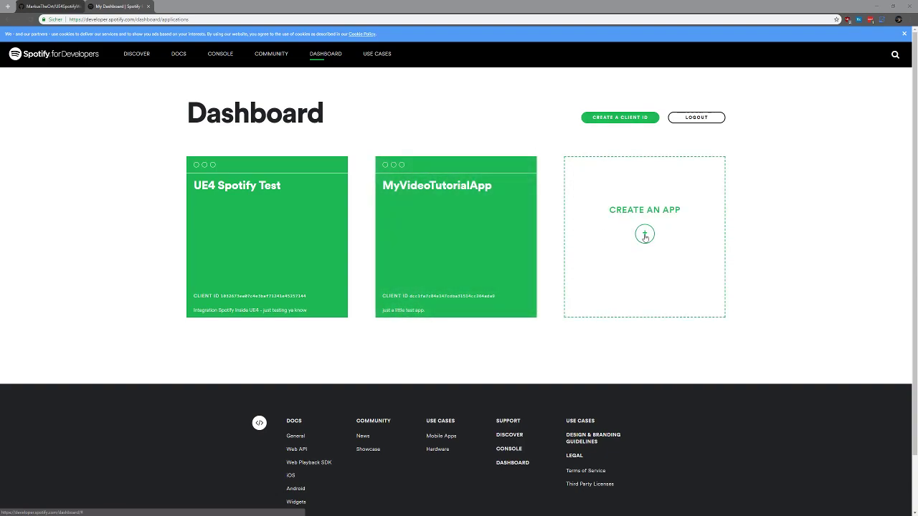
click(642, 234)
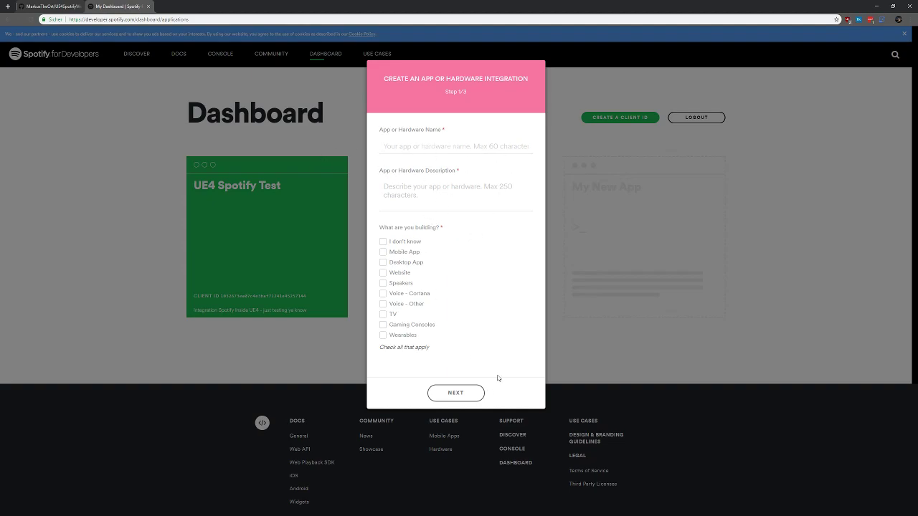
click(456, 393)
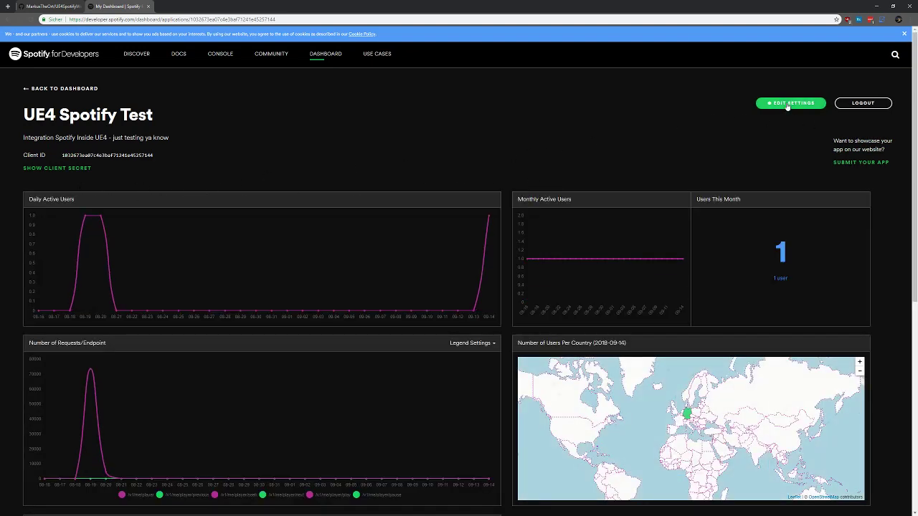
click(790, 103)
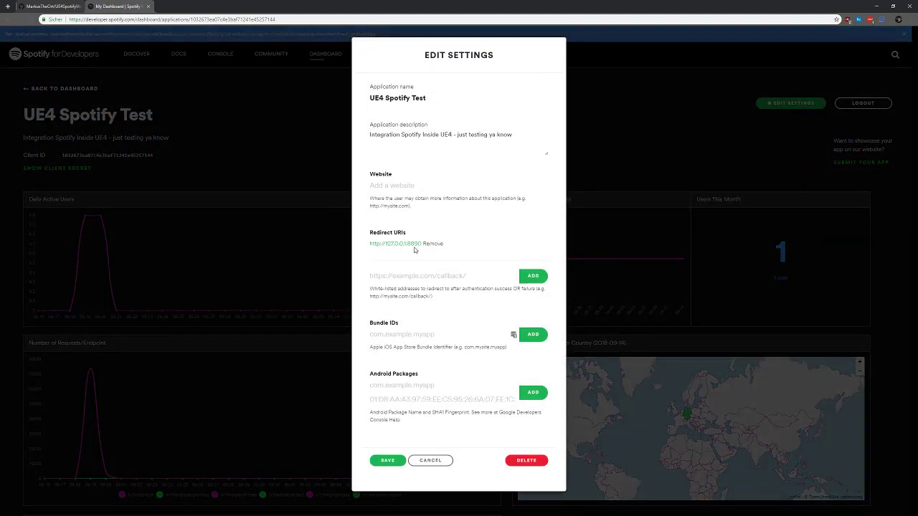
double_click(394, 244)
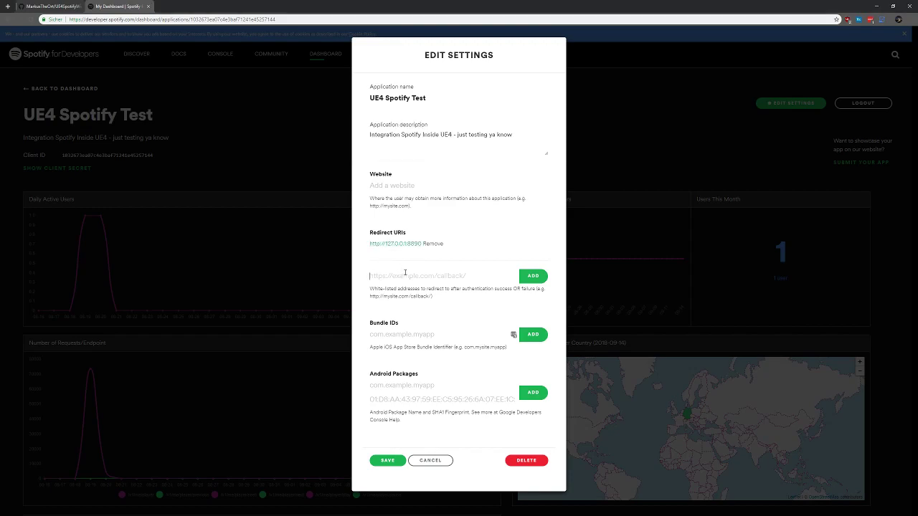
text(127.0.0.1)
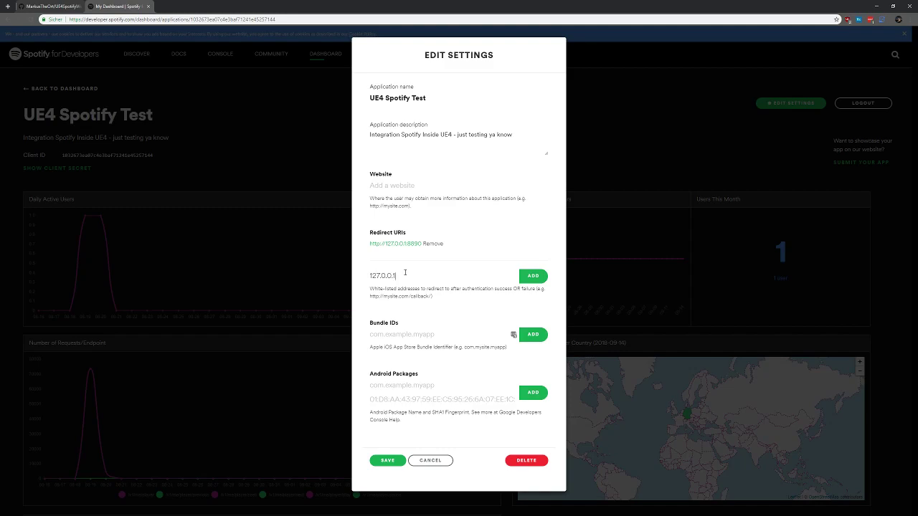
text(:8890)
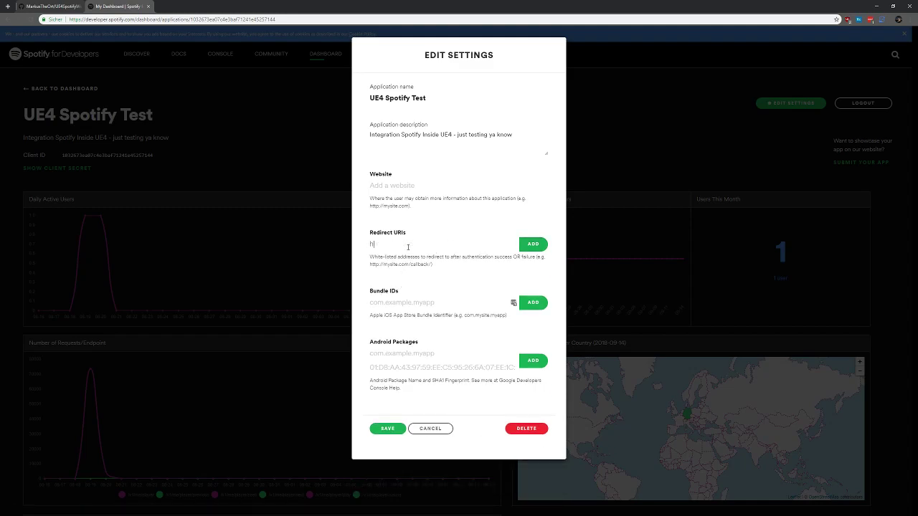
text(ttp)
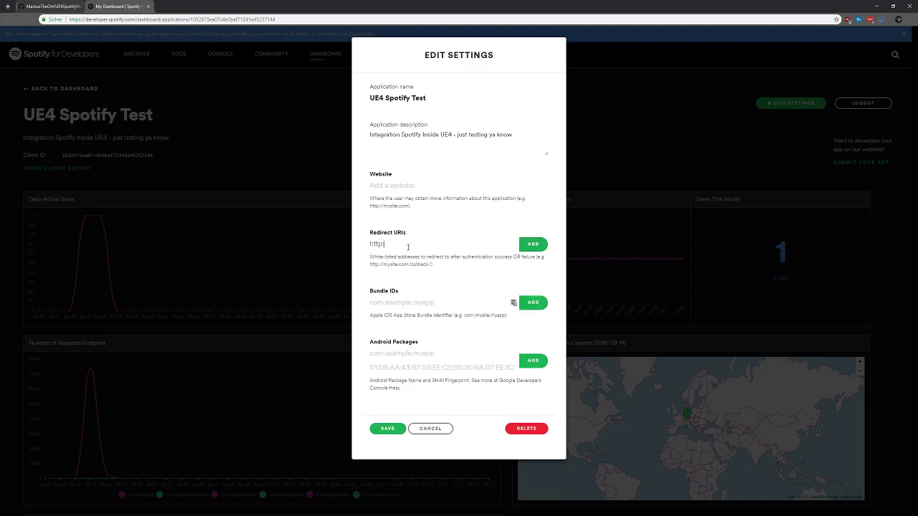
text(//127)
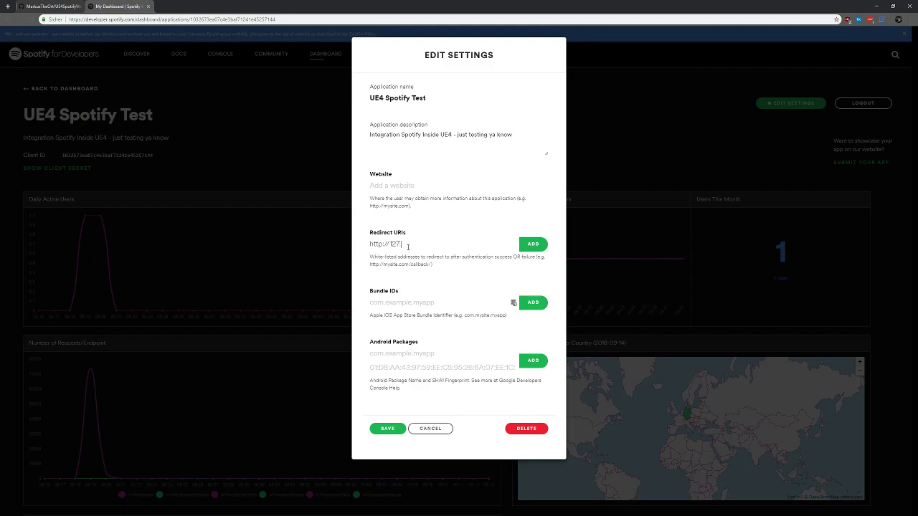
text(.0.0.1:8)
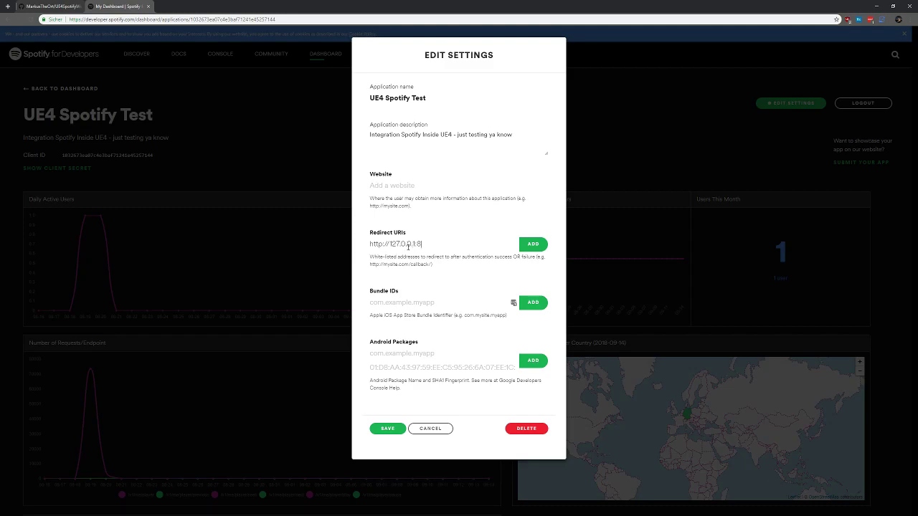
text(890)
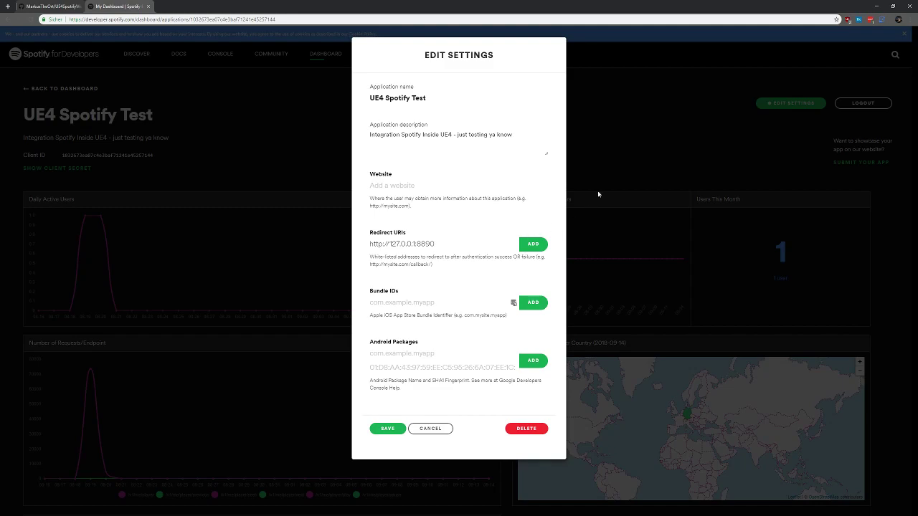
click(532, 244)
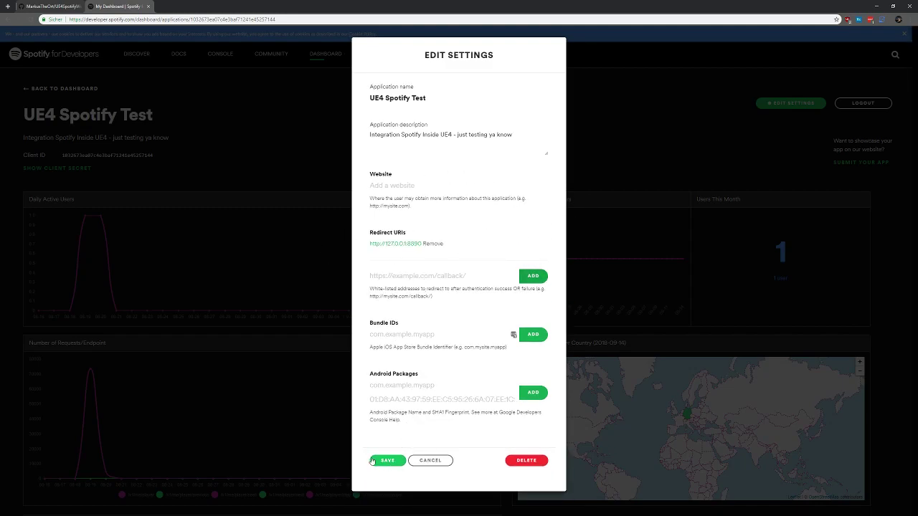
- Save the app settings while briefly checking the Unreal project build log
click(387, 460)
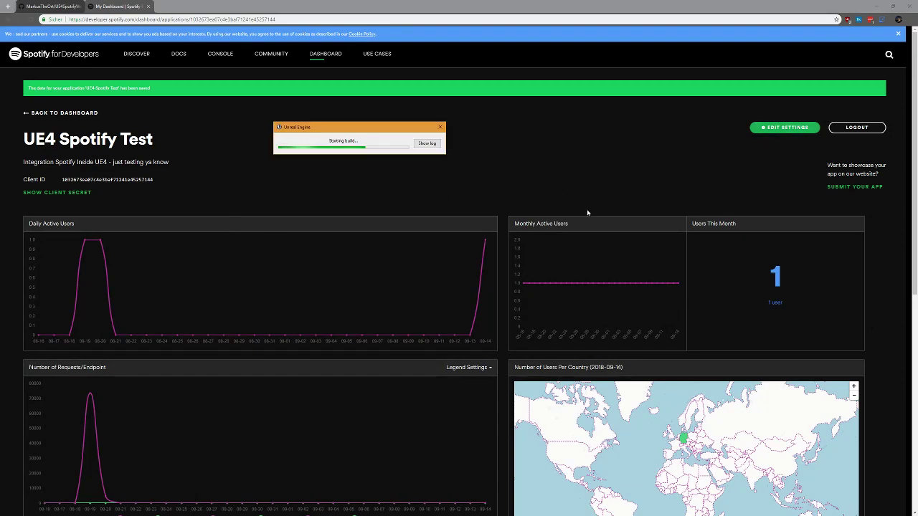
click(428, 144)
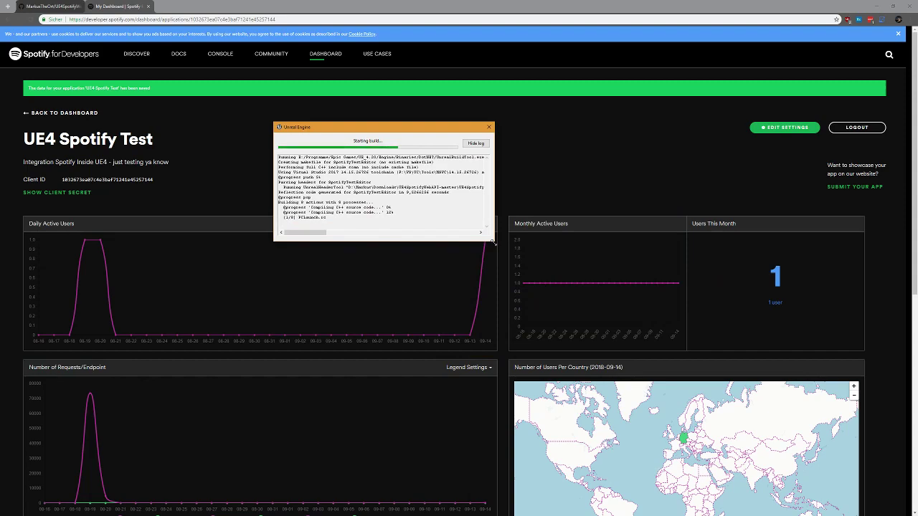
mouse_move(473, 261)
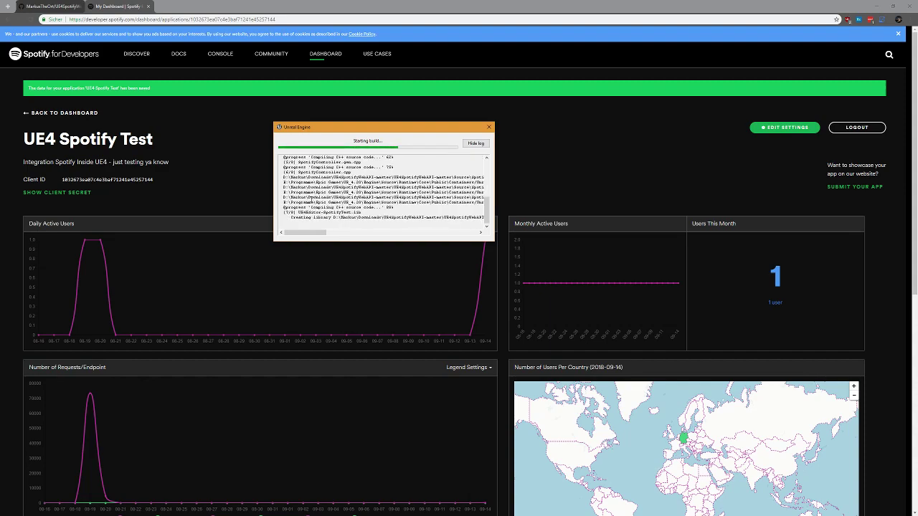
click(487, 126)
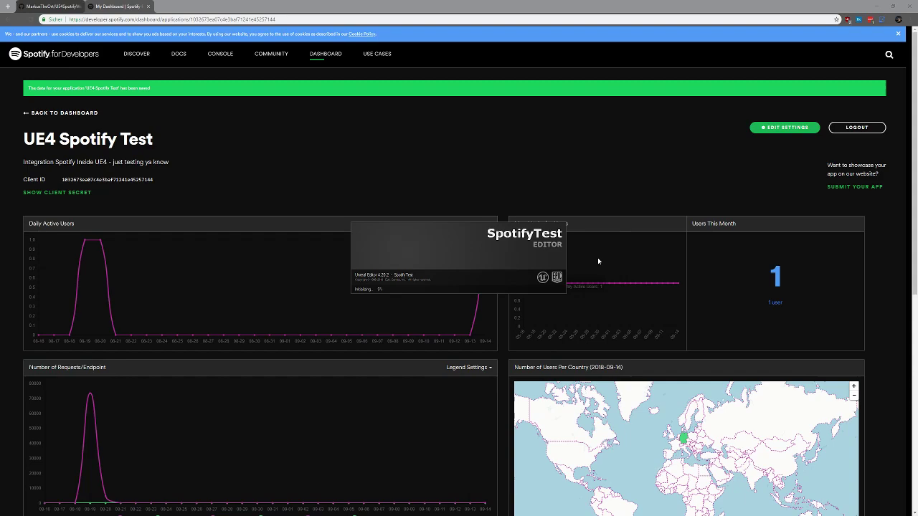
mouse_move(405, 349)
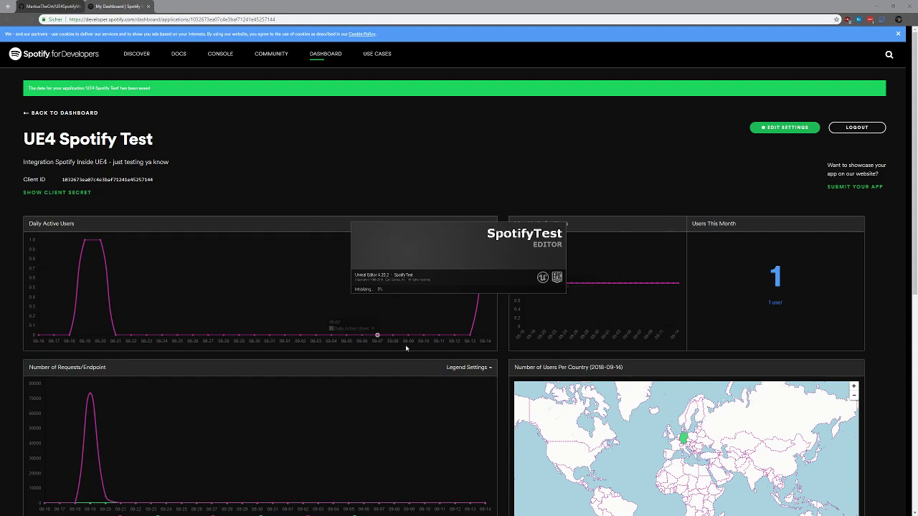
mouse_move(355, 271)
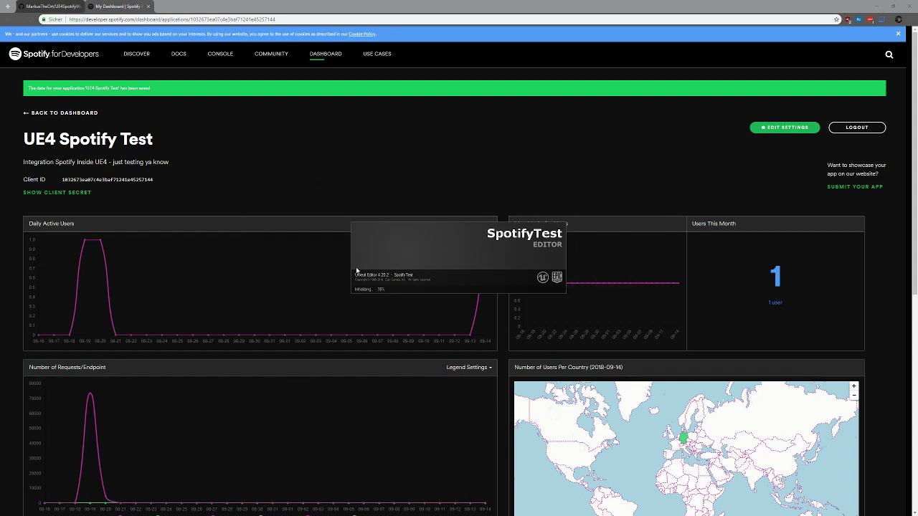
- Reveal the UE4 Spotify Test app's Client Secret under its Client ID
click(58, 192)
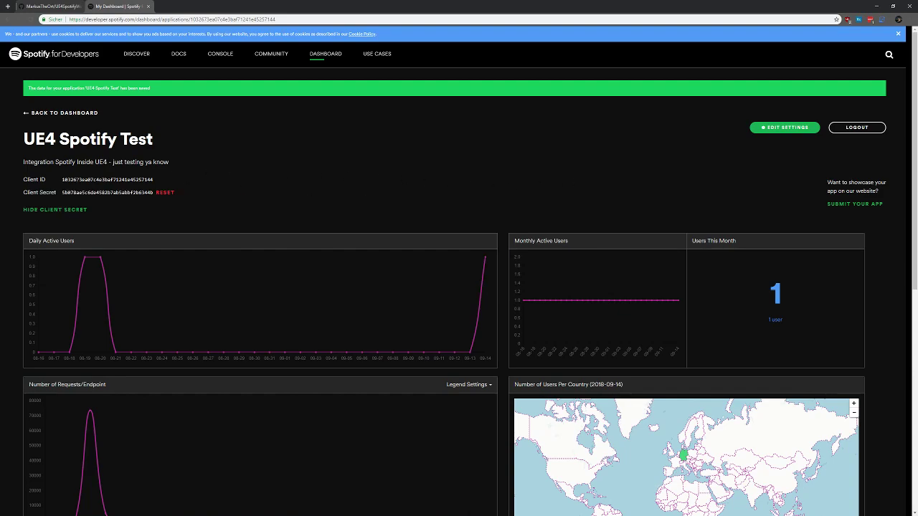
mouse_move(69, 185)
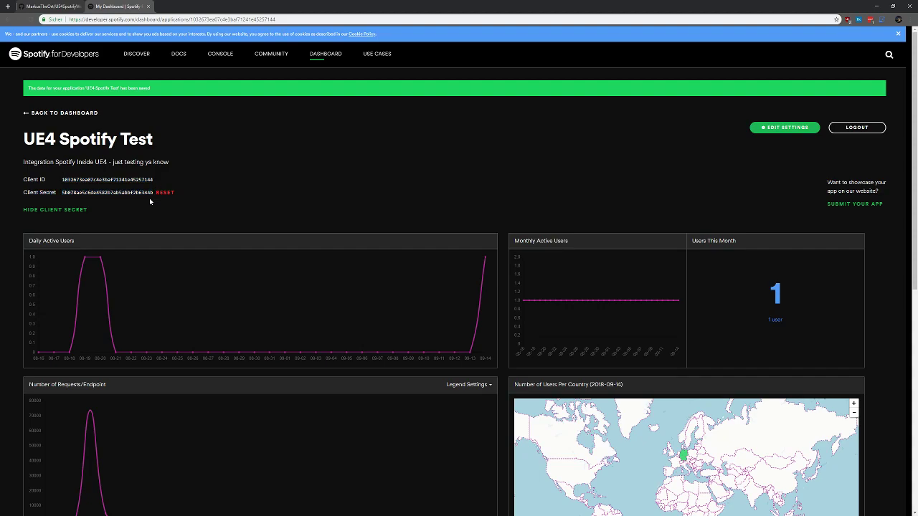
mouse_move(70, 227)
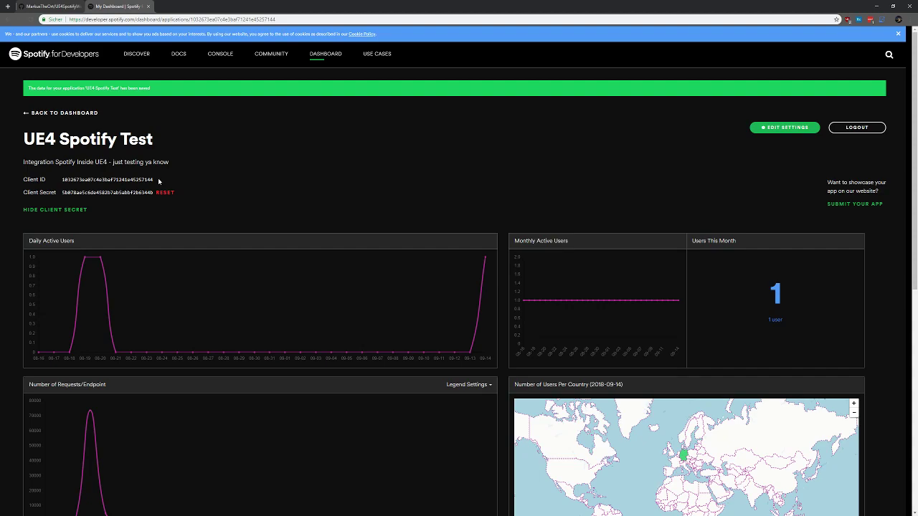
mouse_move(165, 193)
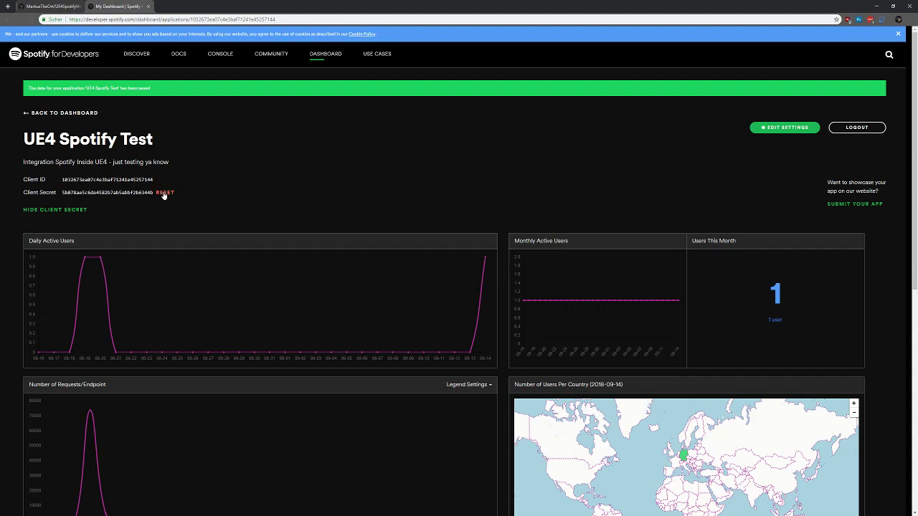
- Reset the Client Secret and select the newly generated one for copying
click(164, 192)
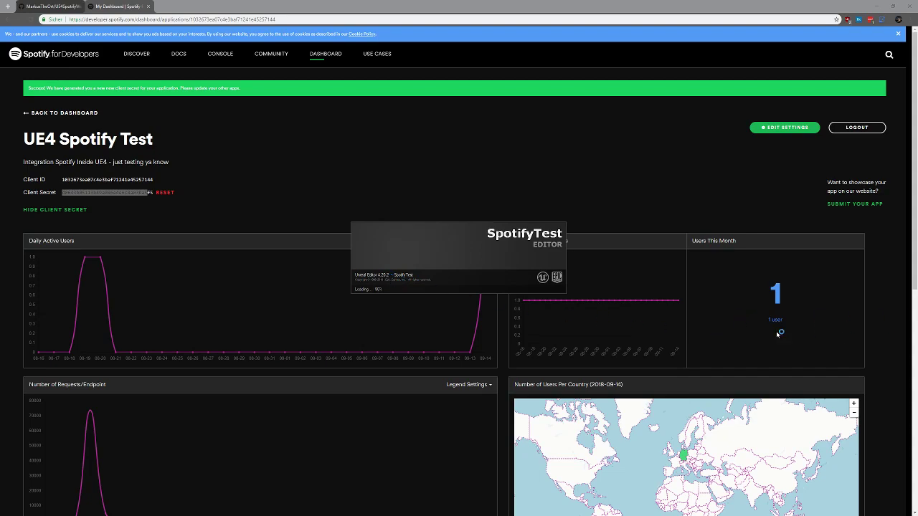
mouse_move(466, 224)
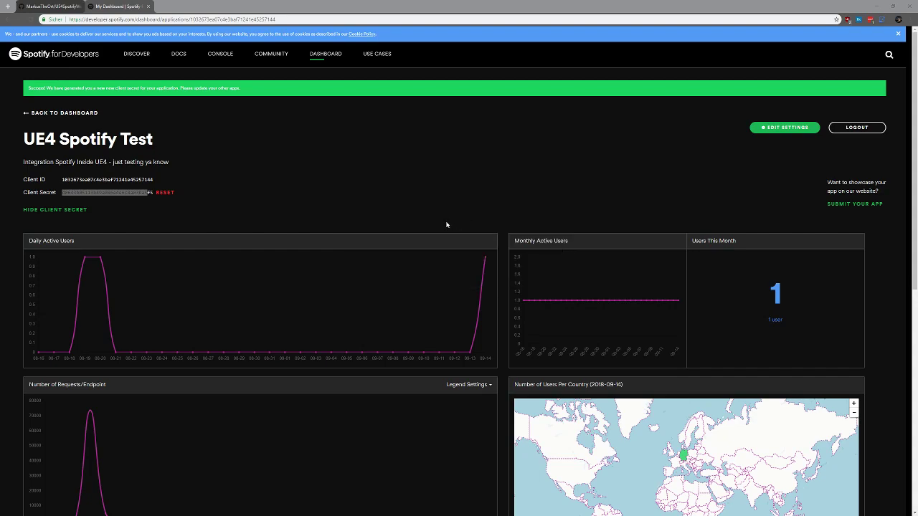
double_click(72, 179)
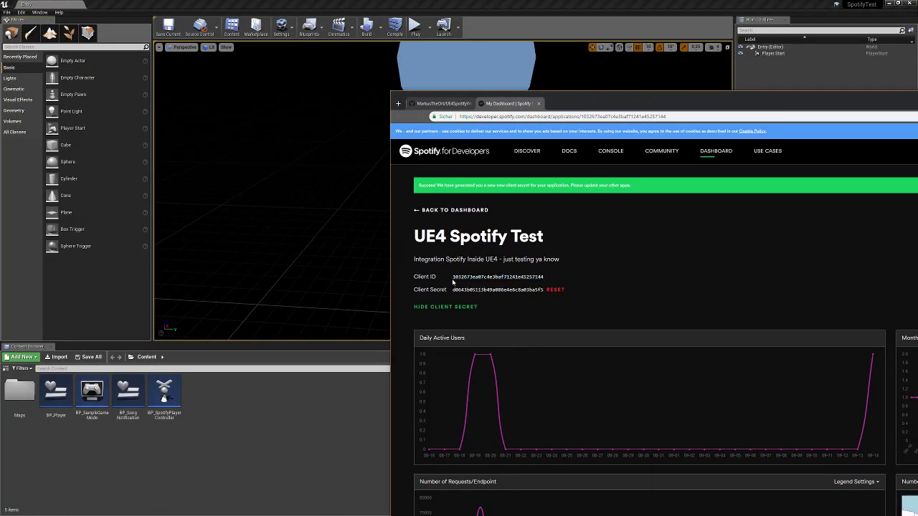
- Copy the Client ID and open BP_SpotifyPlayerController to fill its Spotify client settings
double_click(484, 277)
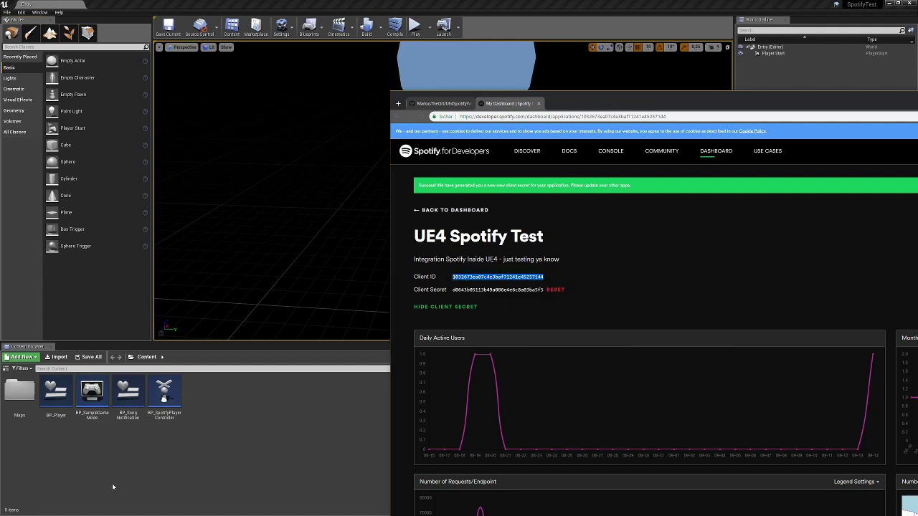
double_click(163, 394)
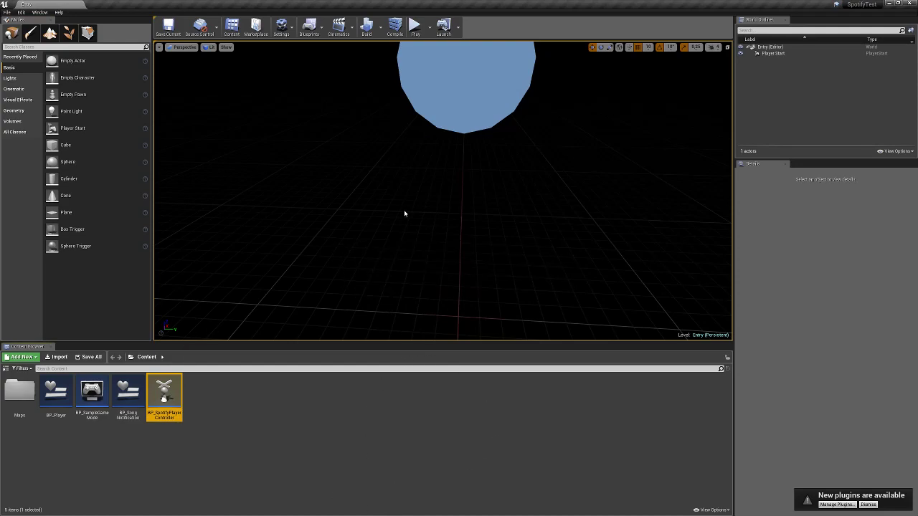
double_click(164, 399)
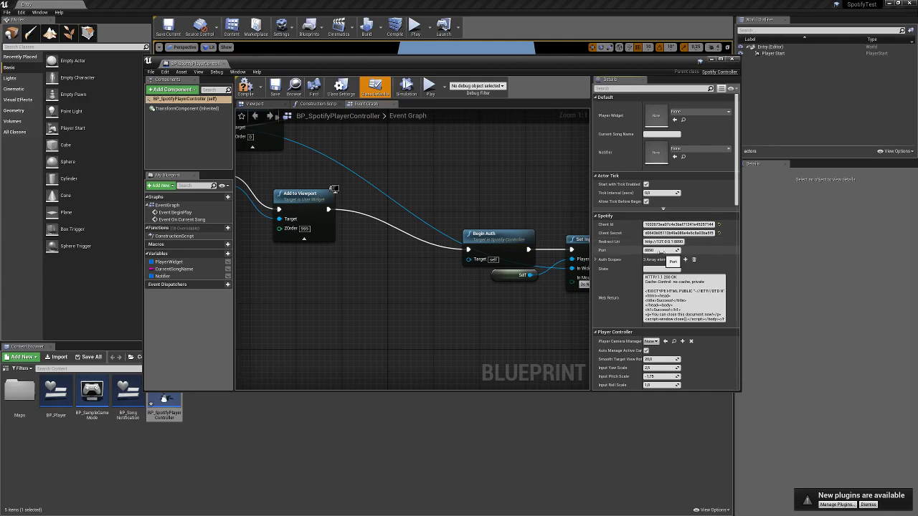
mouse_move(659, 250)
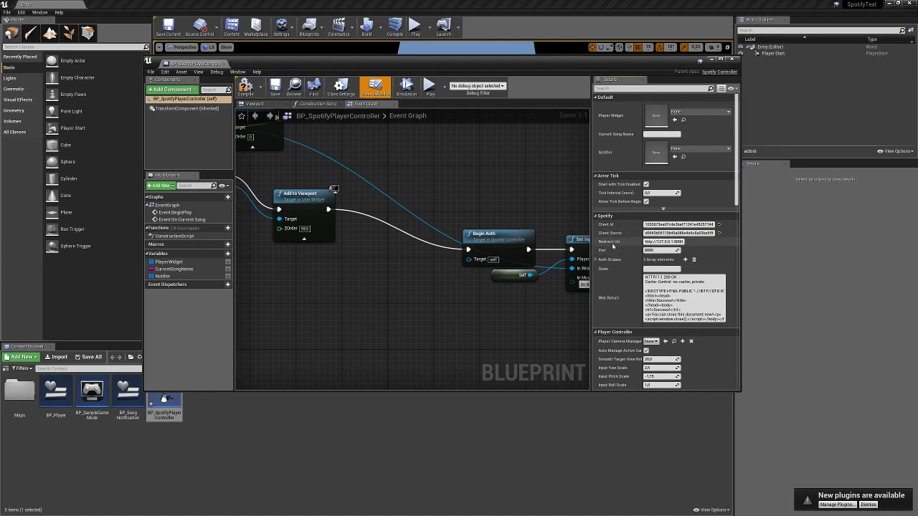
mouse_move(677, 232)
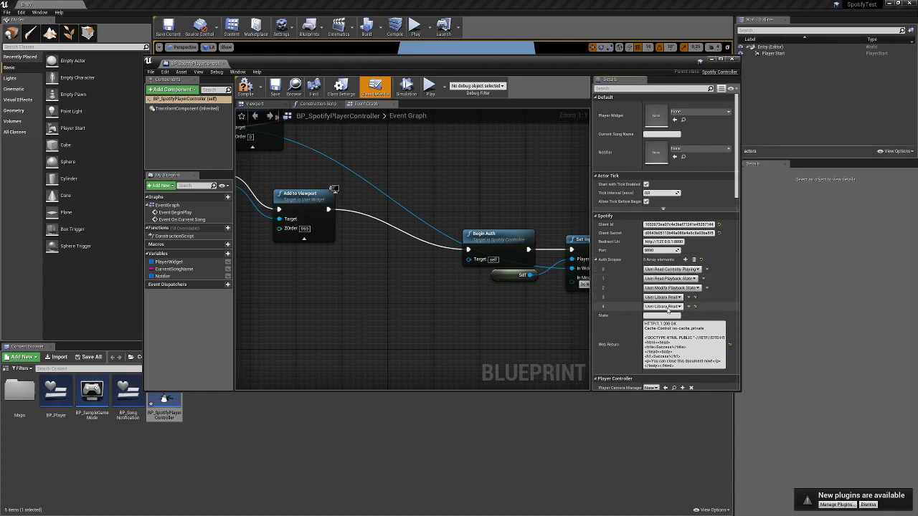
- Expand and collapse the Auth Scopes array to check its entries
click(667, 307)
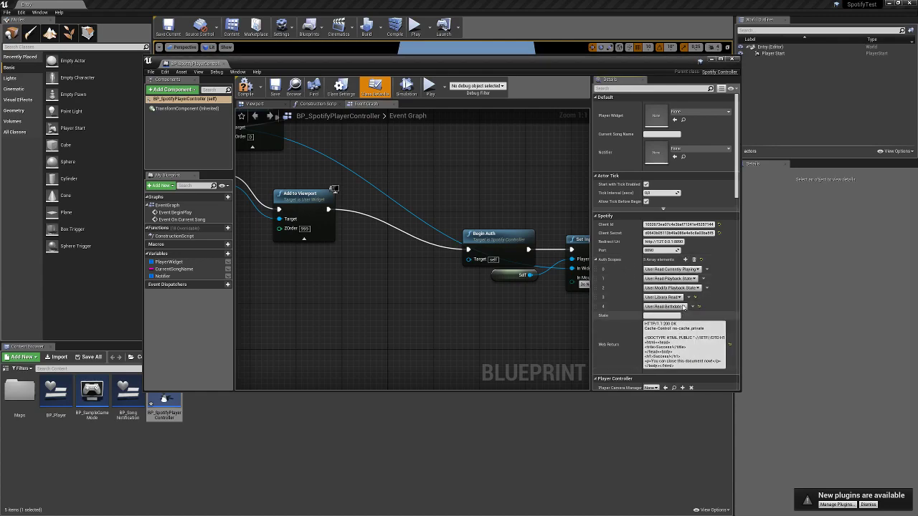
click(667, 307)
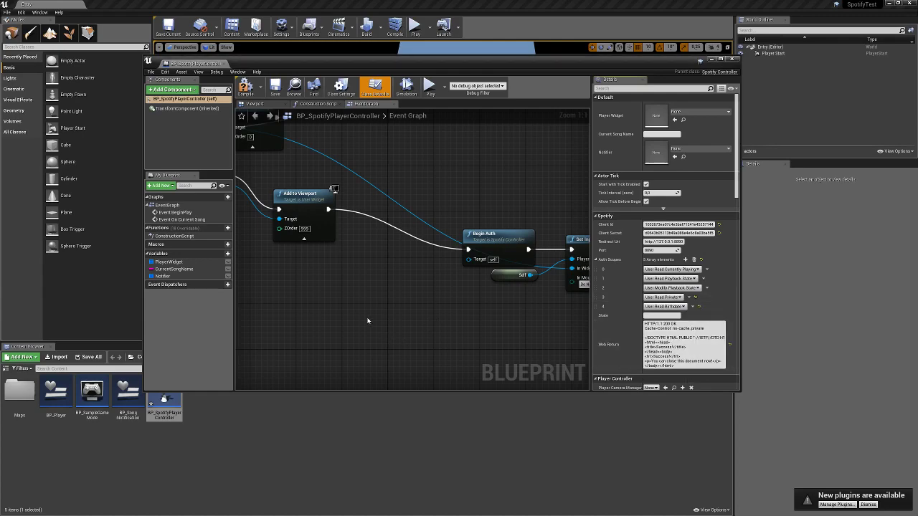
mouse_move(276, 87)
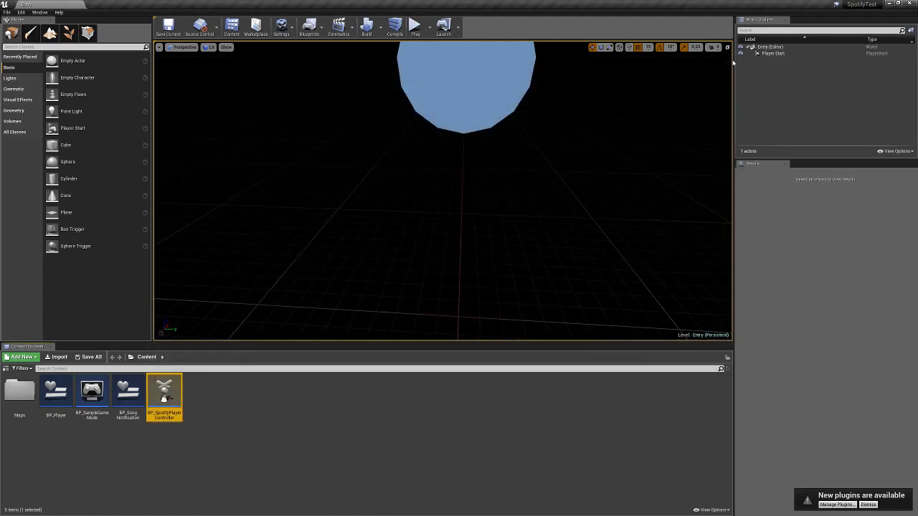
- Run the game in the editor and approve Spotify account access for the app
click(414, 26)
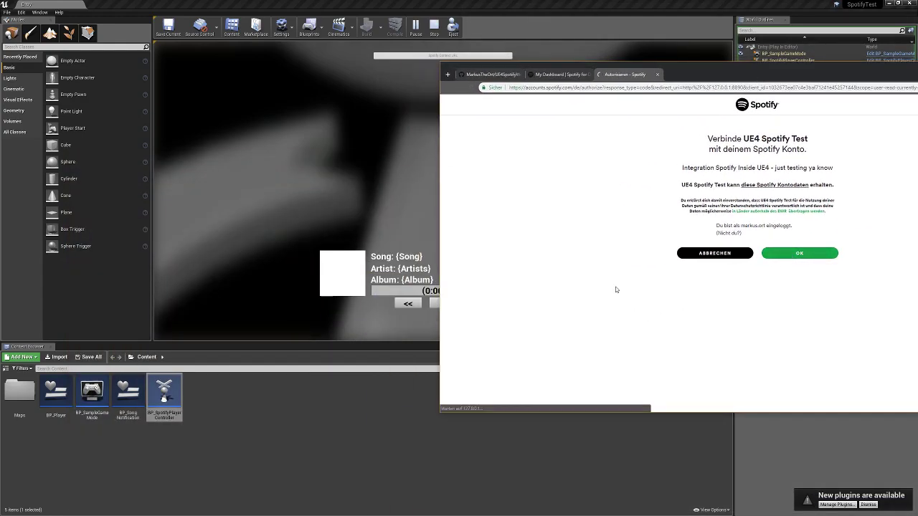
click(798, 253)
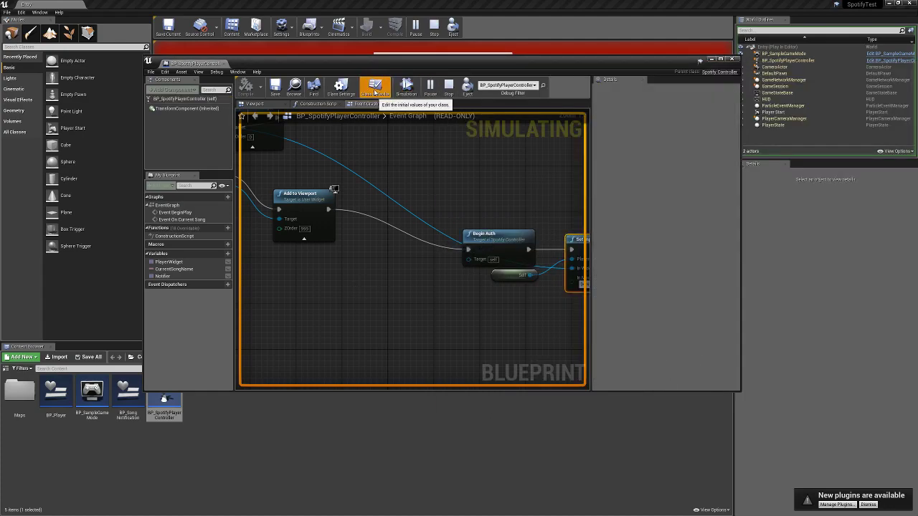
- Select the whole redirect URL on Chrome's Success page after Spotify authorization
click(375, 86)
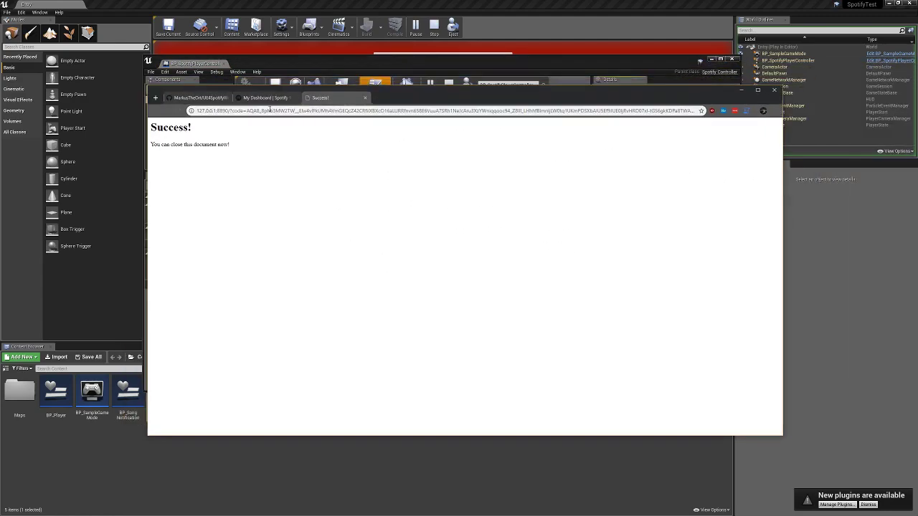
triple_click(444, 111)
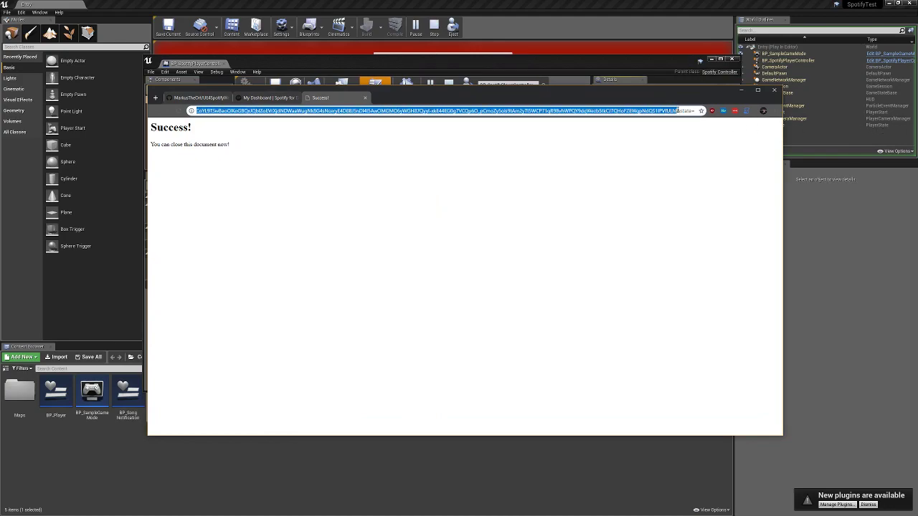
mouse_move(308, 121)
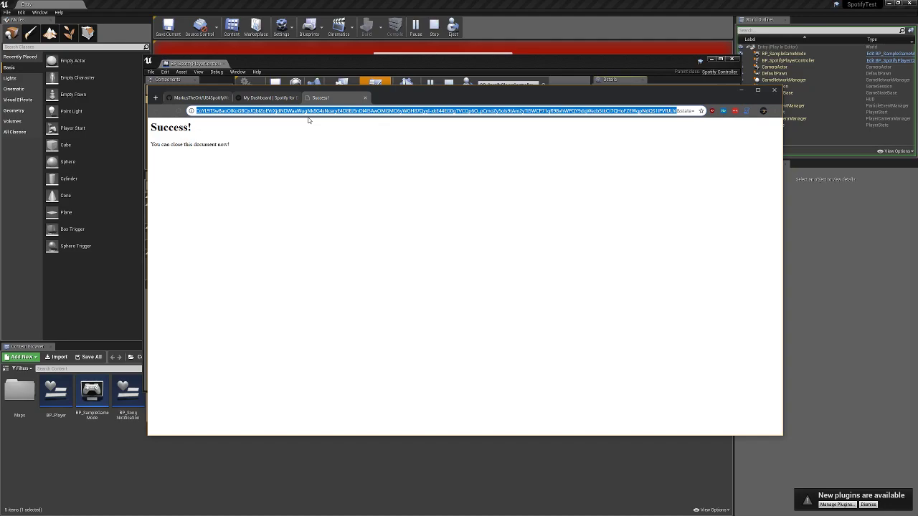
mouse_move(203, 118)
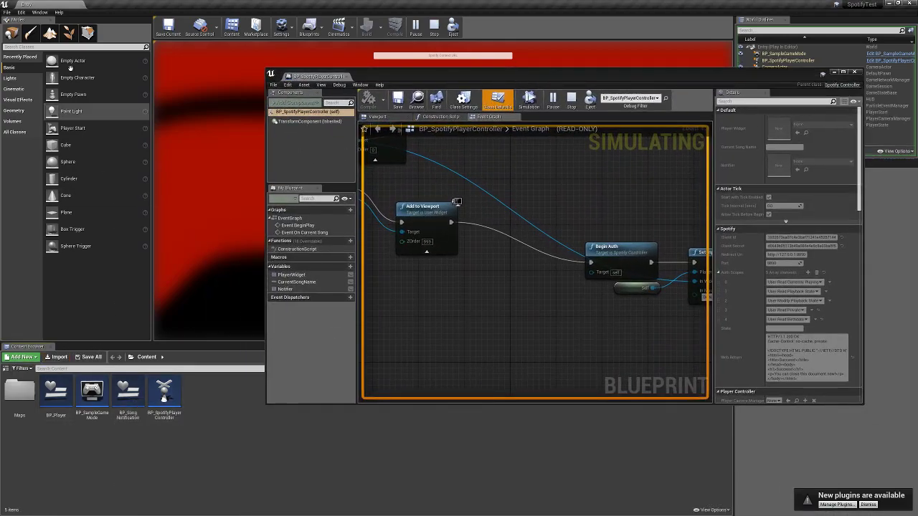
- Navigate the Content Browser to C++ Classes > SpotifyTest > Public with SpotifyController
click(40, 11)
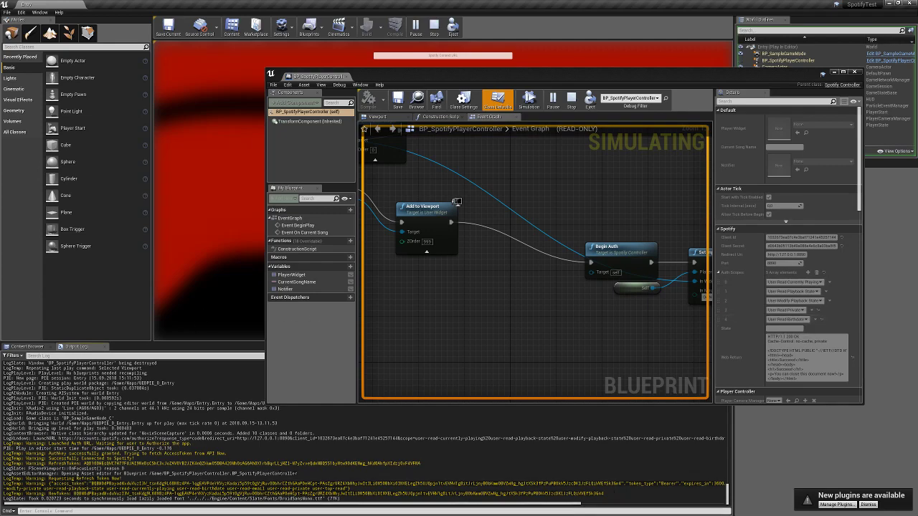
click(29, 345)
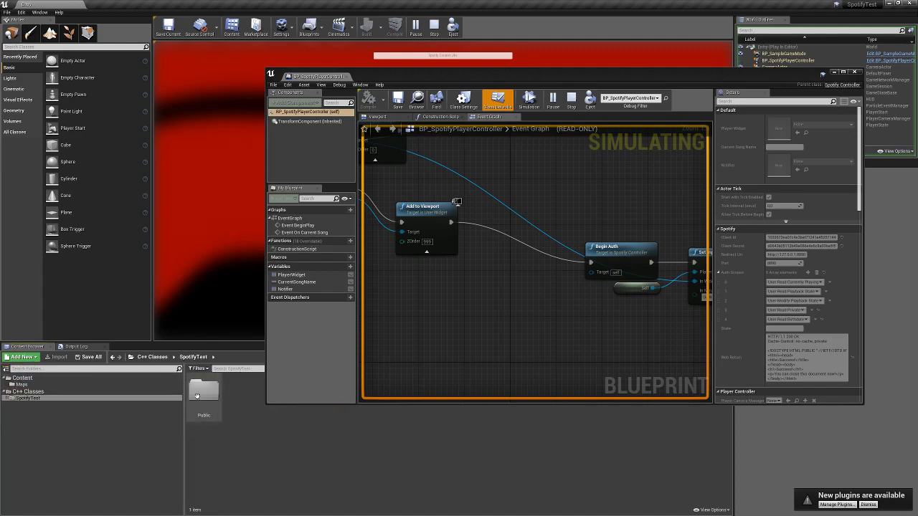
double_click(204, 395)
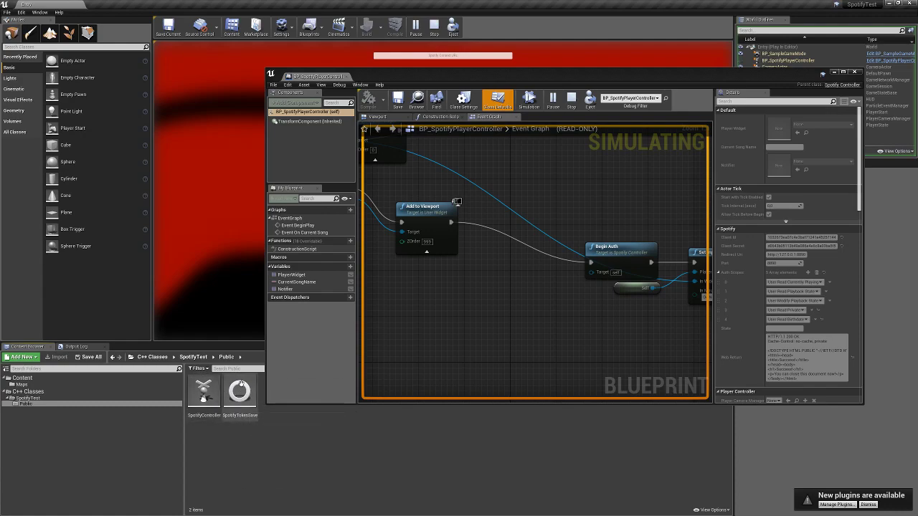
mouse_move(238, 390)
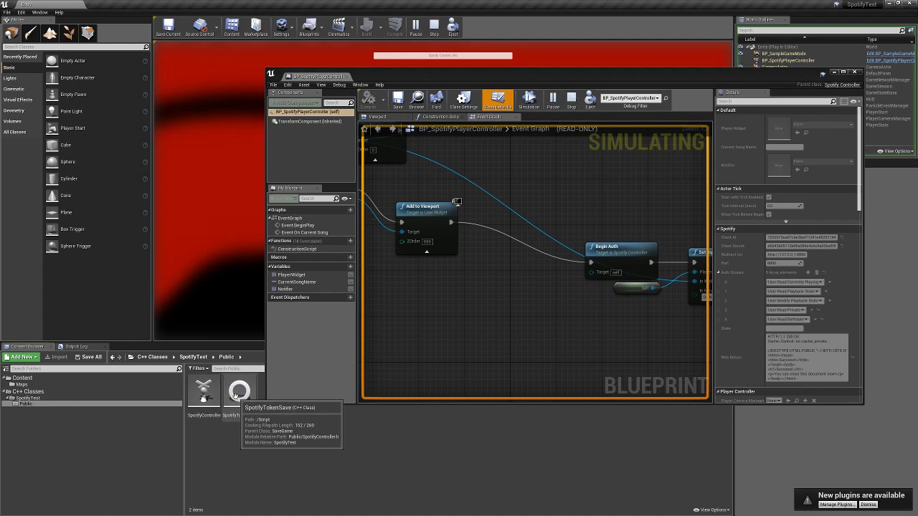
mouse_move(375, 103)
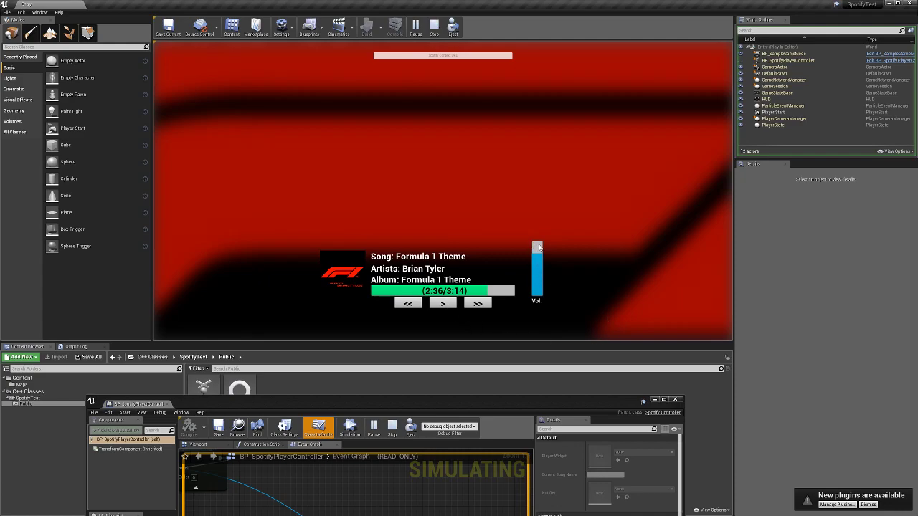
- Move the blueprint editor down to reveal the game widget playing Formula 1 Theme by Brian Tyler
drag(538, 246, 538, 286)
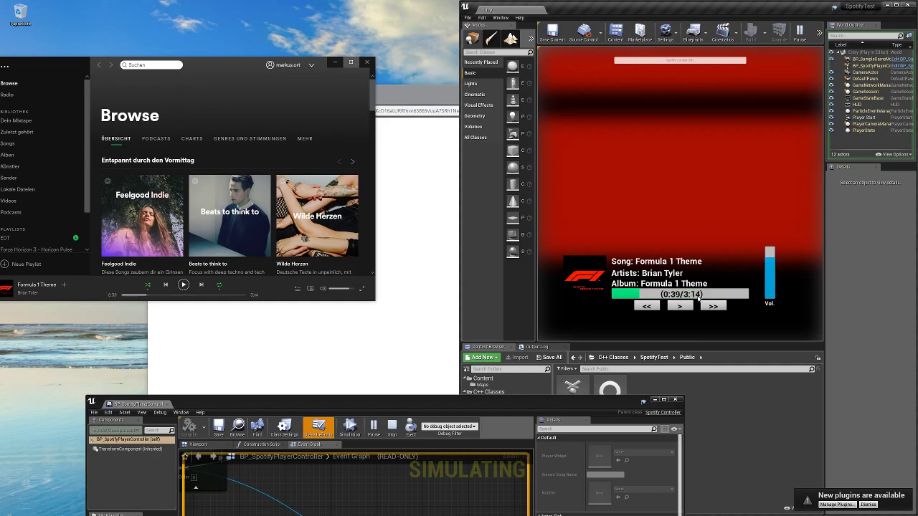
- Use the widget's play, previous and pause buttons to restart Formula 1 Theme at 0:01, mirrored in Spotify
click(680, 305)
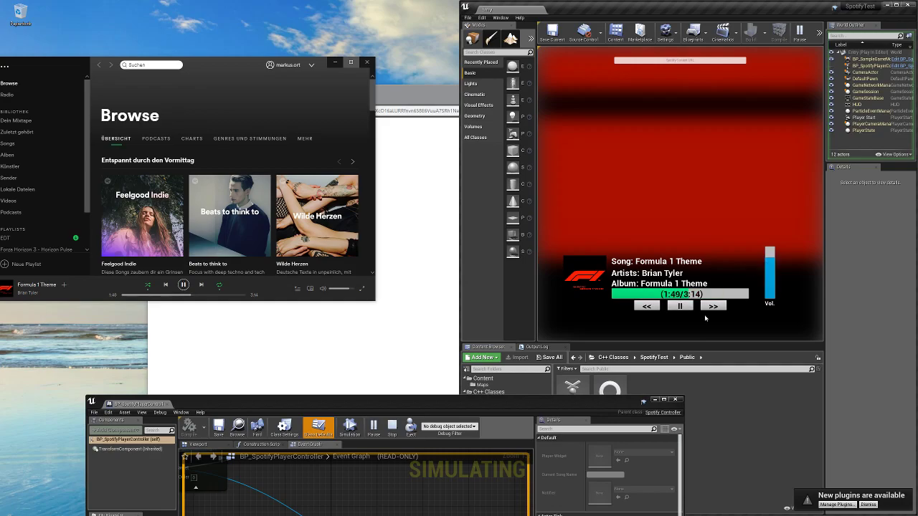
click(714, 307)
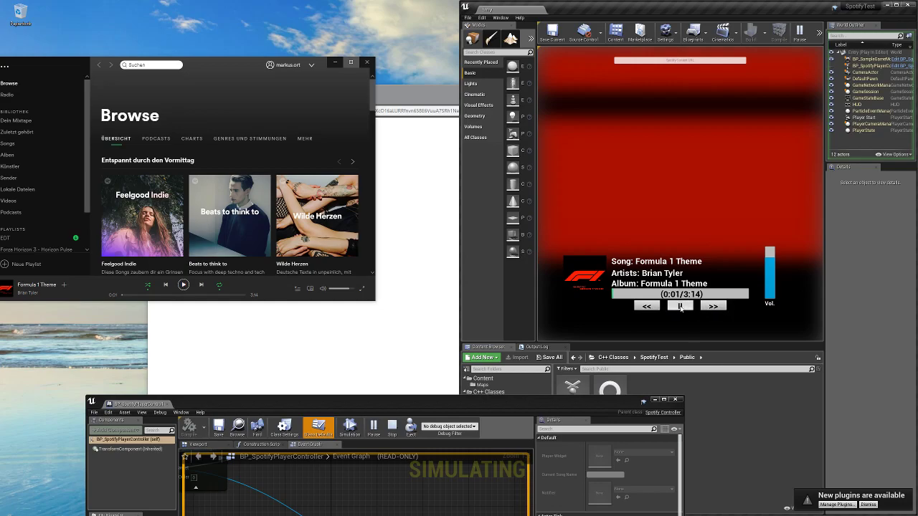
click(680, 307)
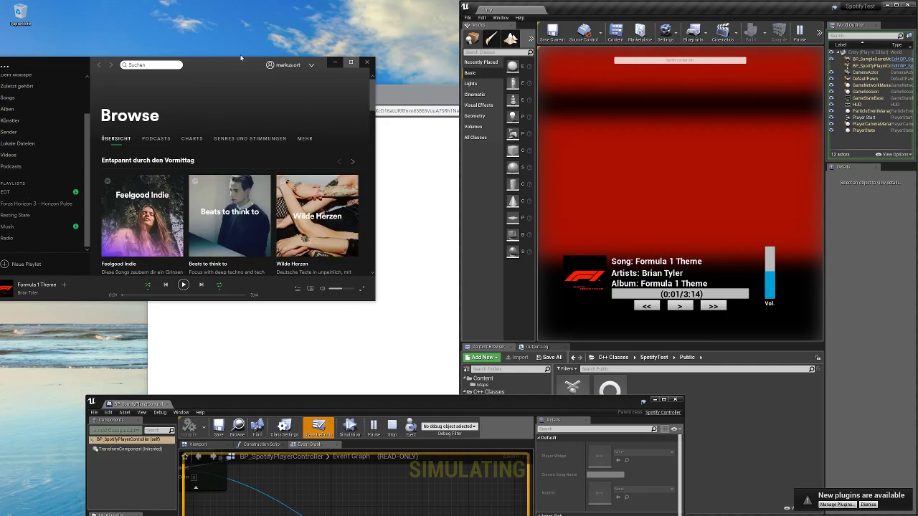
drag(241, 60, 249, 93)
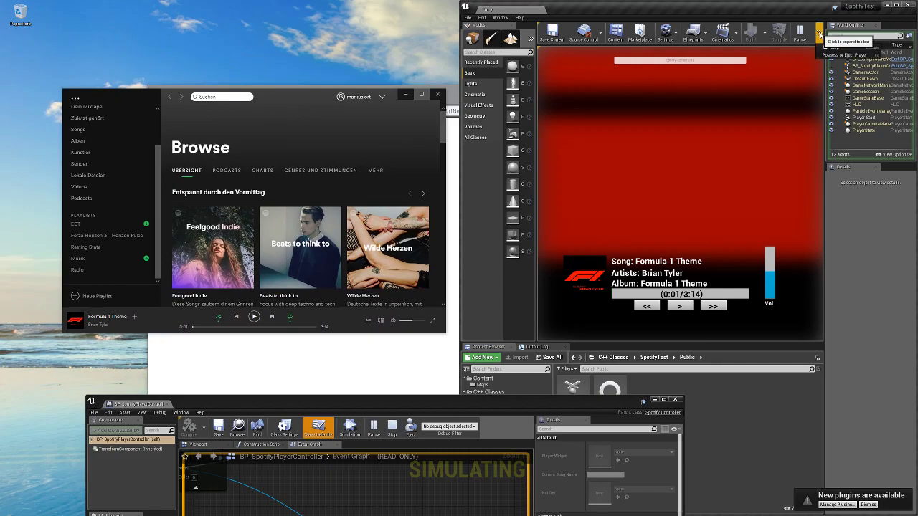
mouse_move(387, 247)
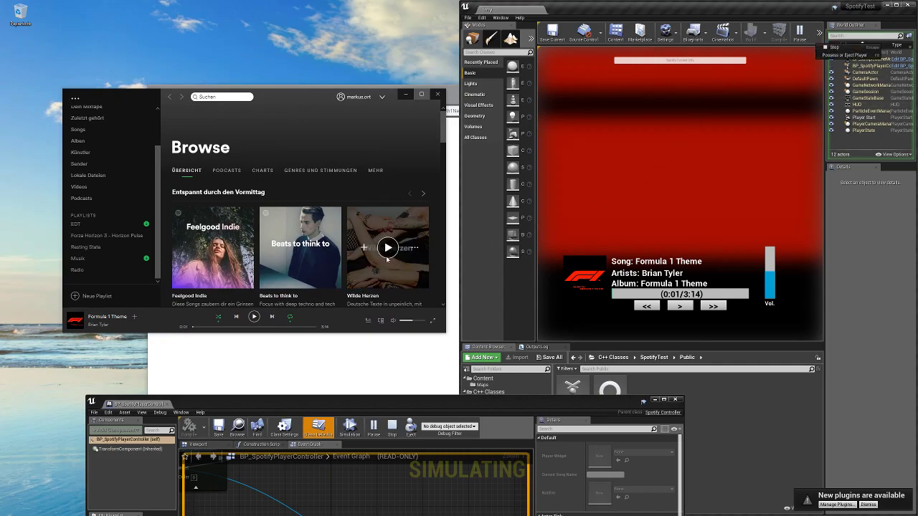